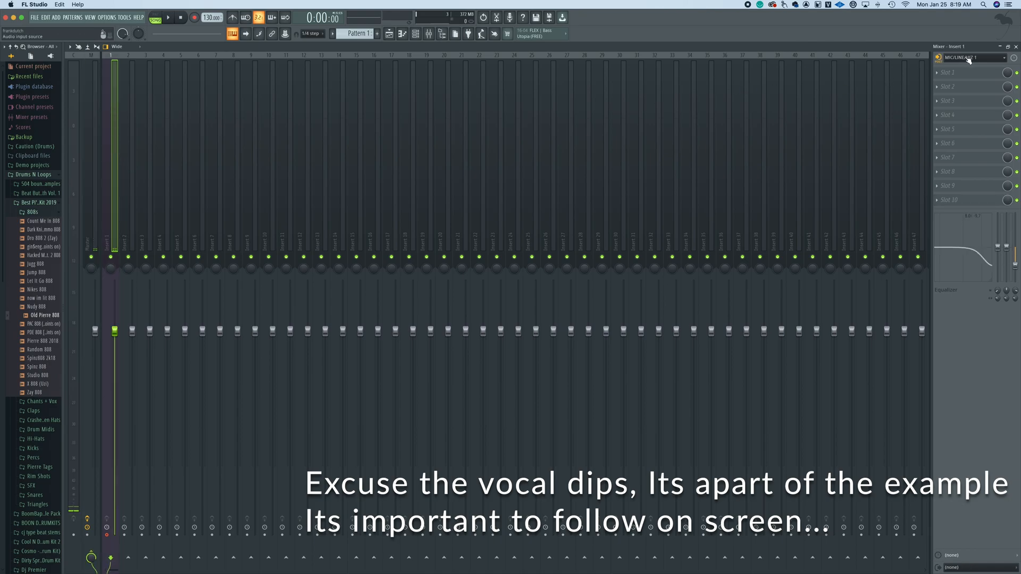
Step: Start the transport with record armed to capture mic audio on insert 1
left_click(970, 57)
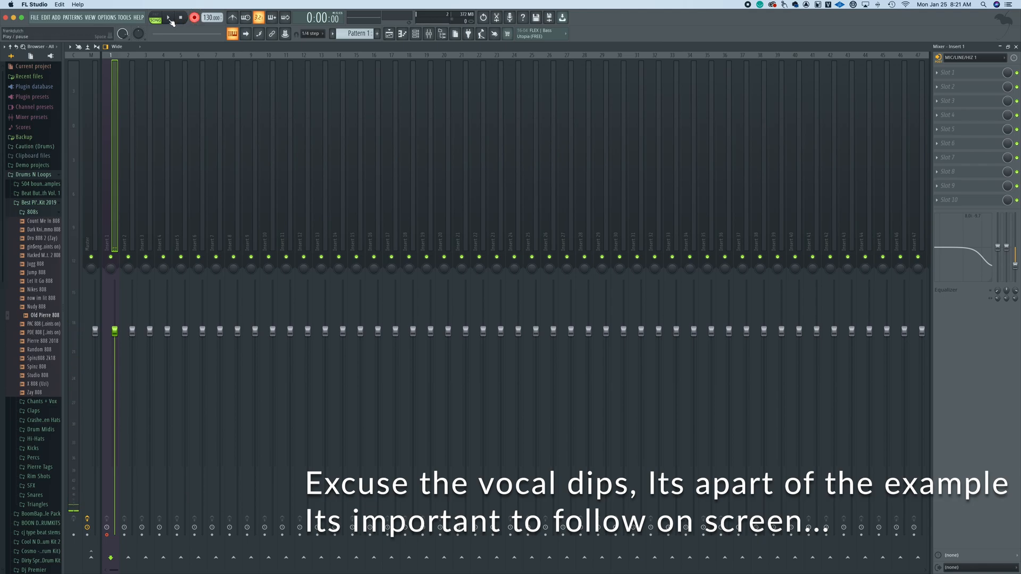
left_click(168, 17)
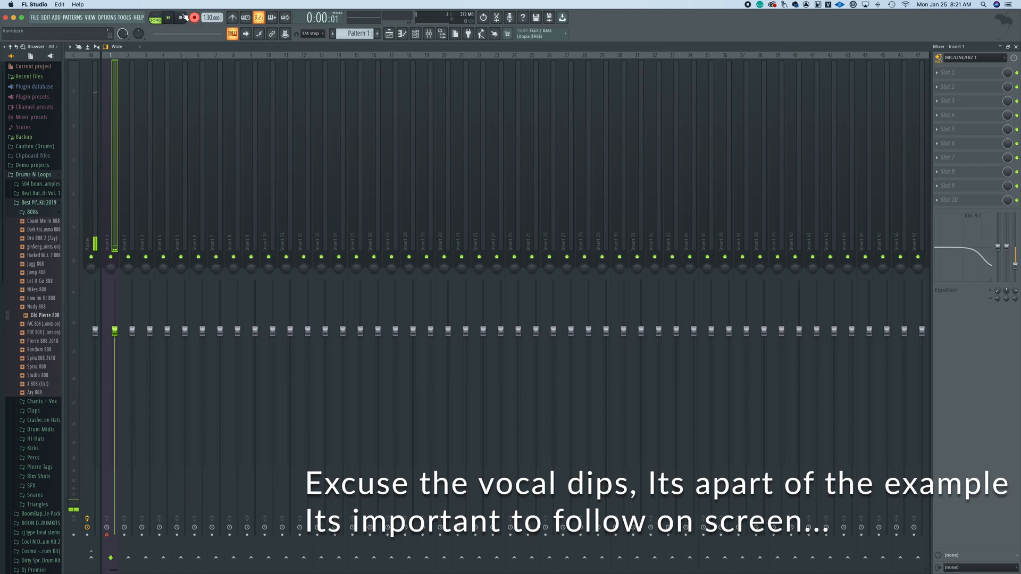
left_click(194, 17)
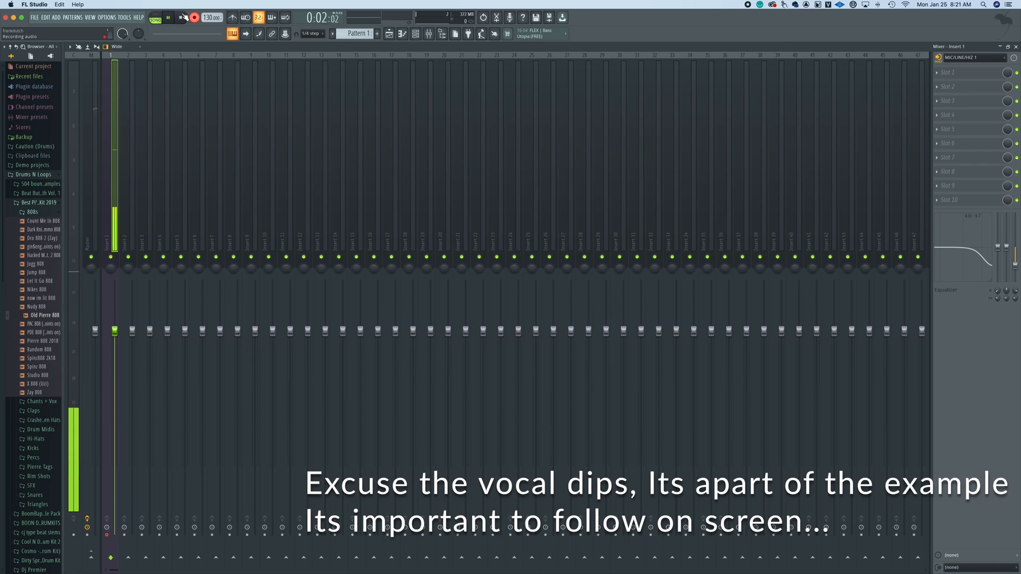